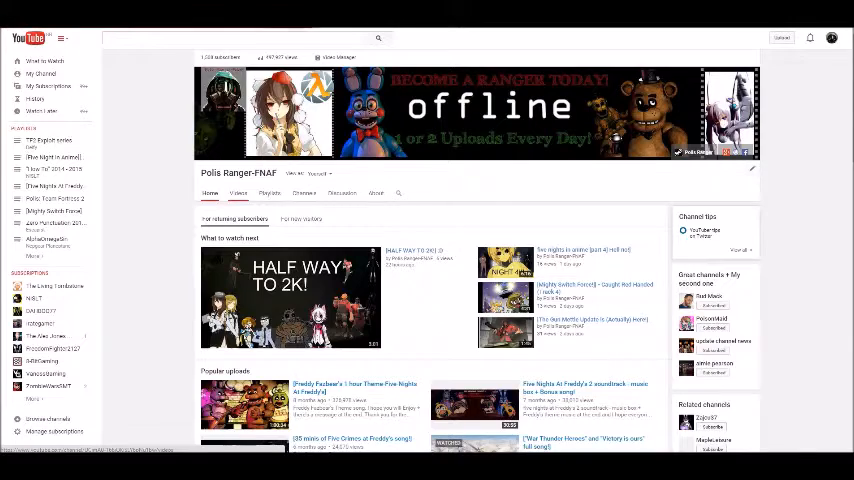
- Switch from the channel's home page to its Videos tab of uploads
click(238, 192)
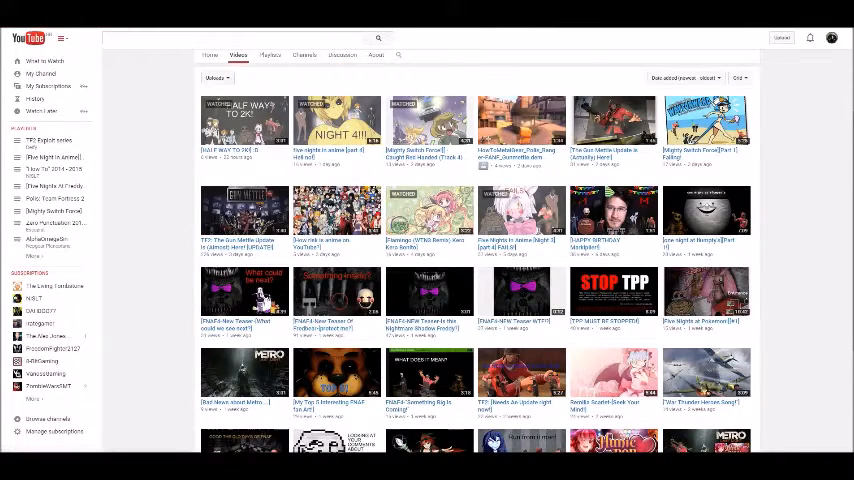
- Scroll down the Videos grid until the Load more button at the bottom comes into view
scroll(down, 3)
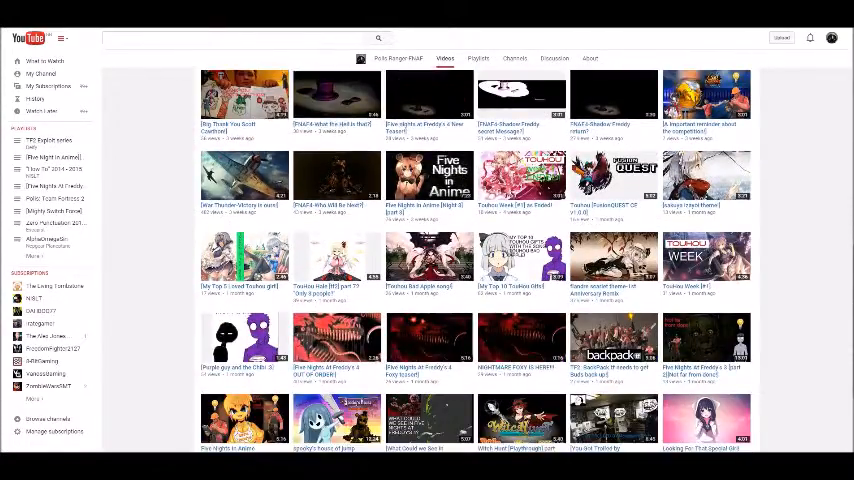
scroll(down, 3)
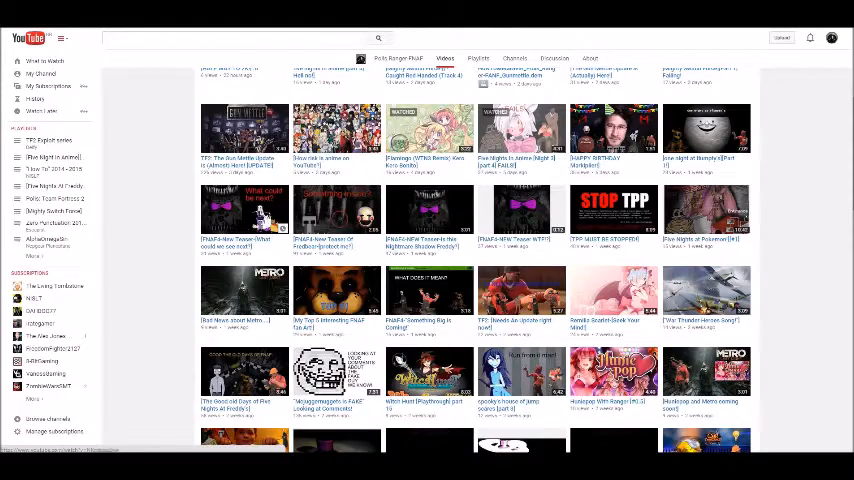
scroll(down, 3)
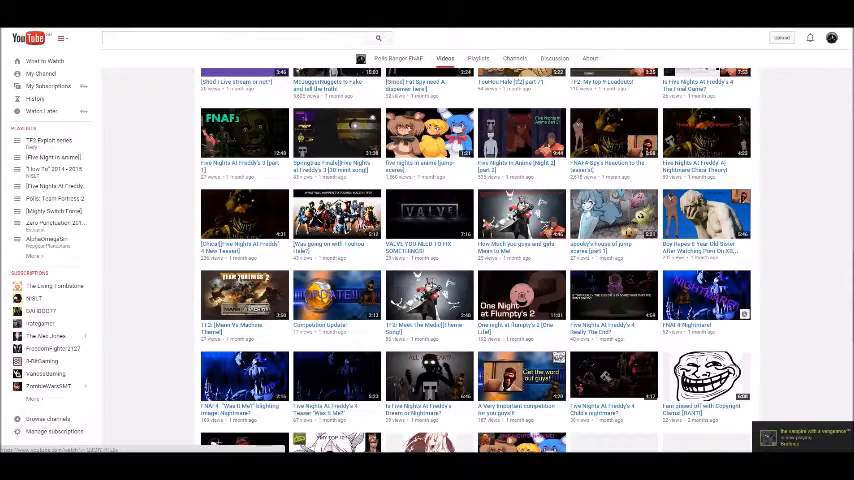
scroll(down, 3)
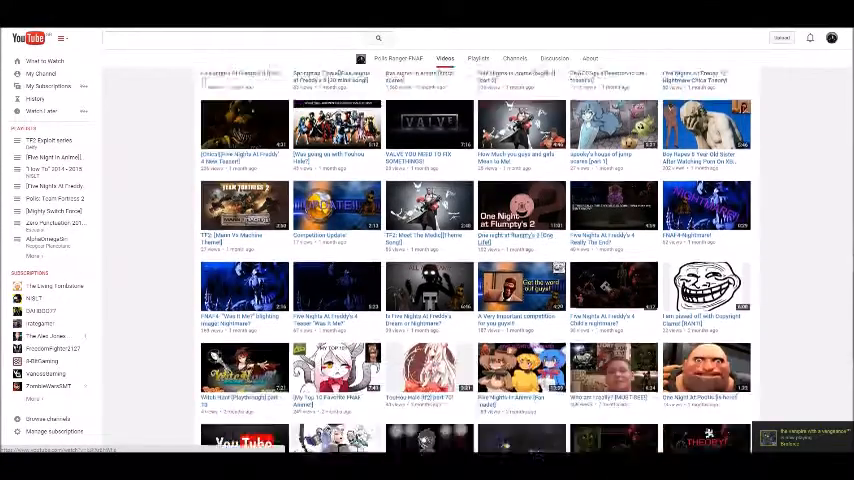
scroll(down, 3)
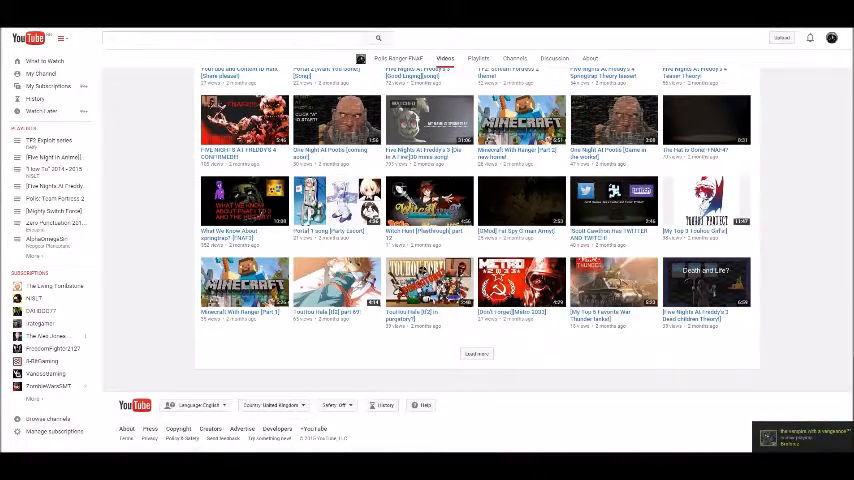
- Load two more batches of older uploads and scroll down through them to the grid's bottom
click(476, 352)
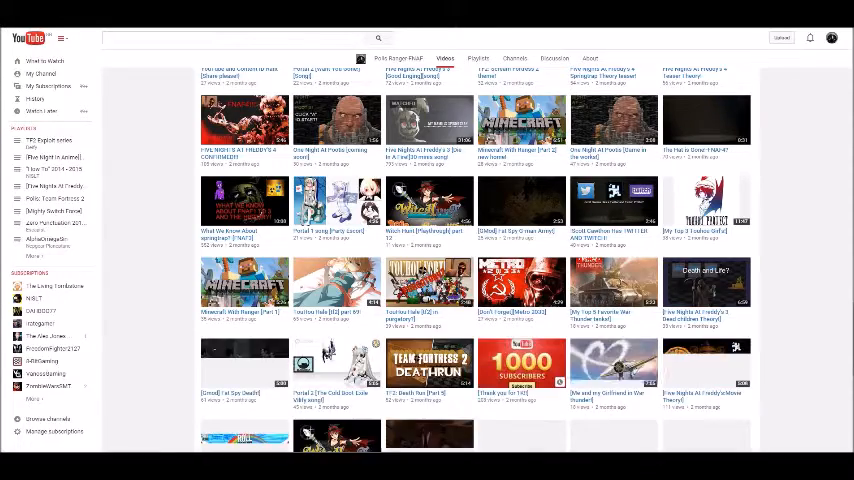
scroll(down, 3)
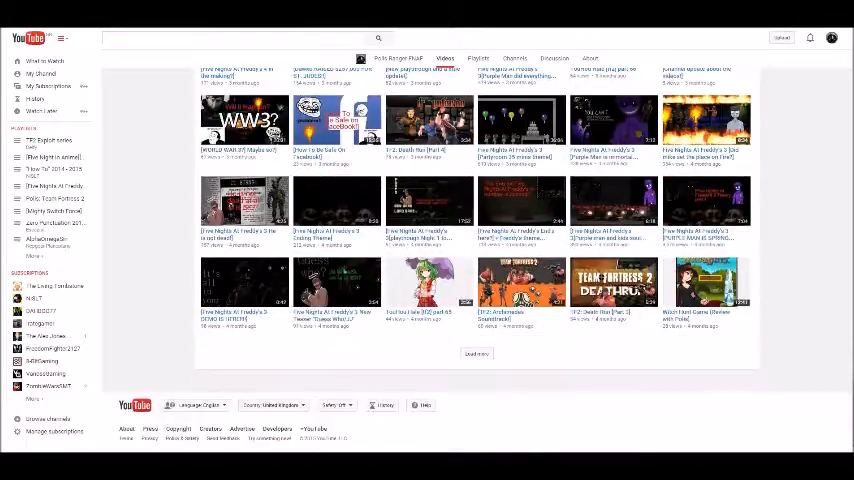
click(476, 352)
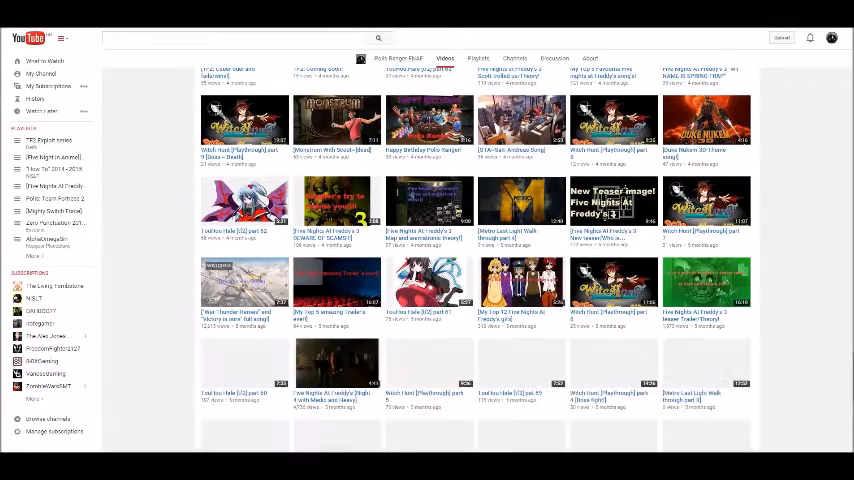
scroll(down, 3)
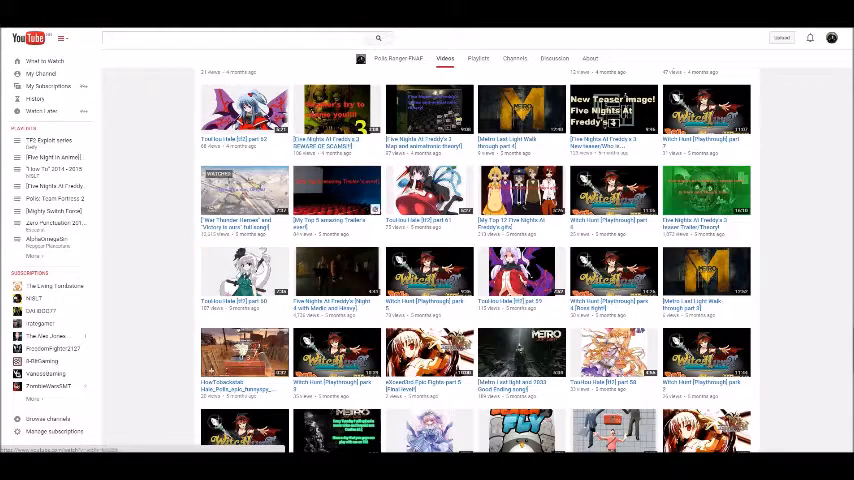
scroll(down, 3)
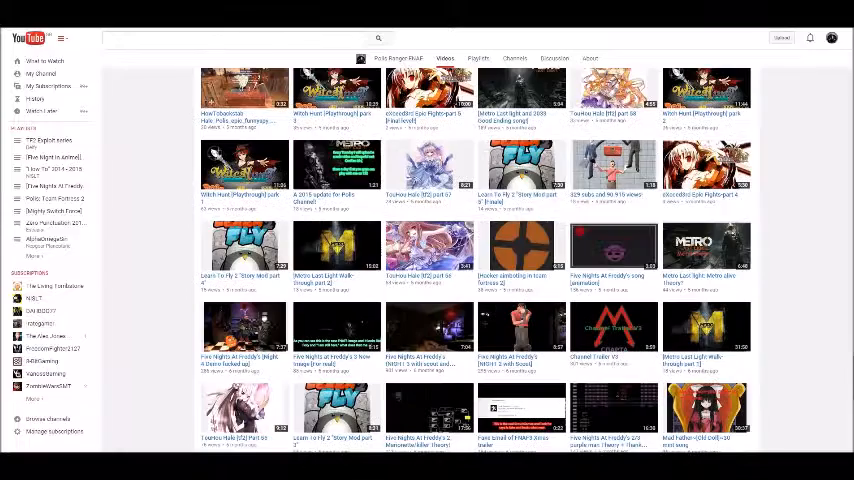
scroll(down, 3)
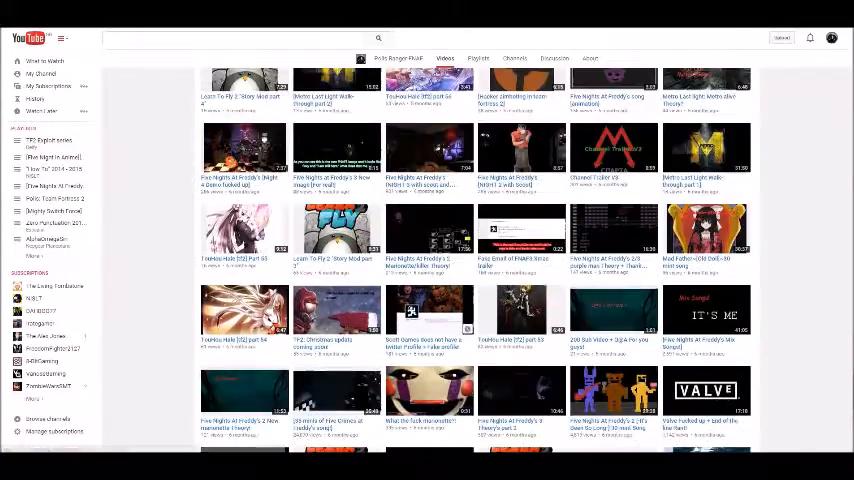
scroll(down, 3)
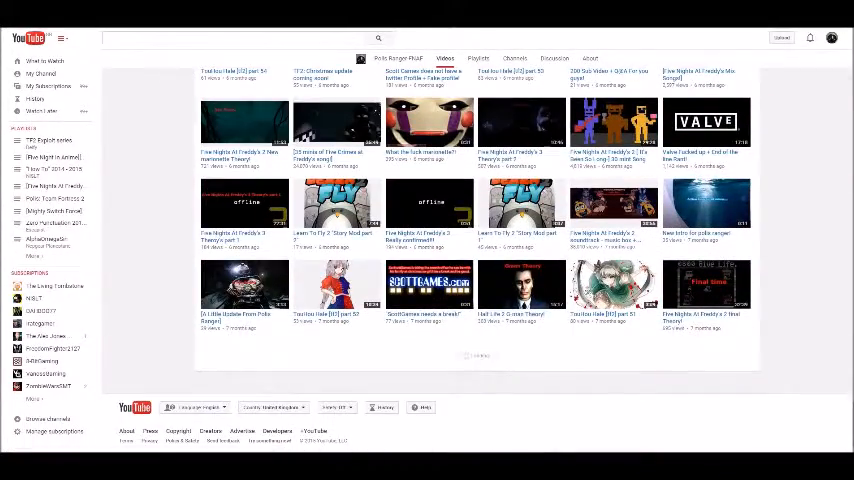
scroll(down, 3)
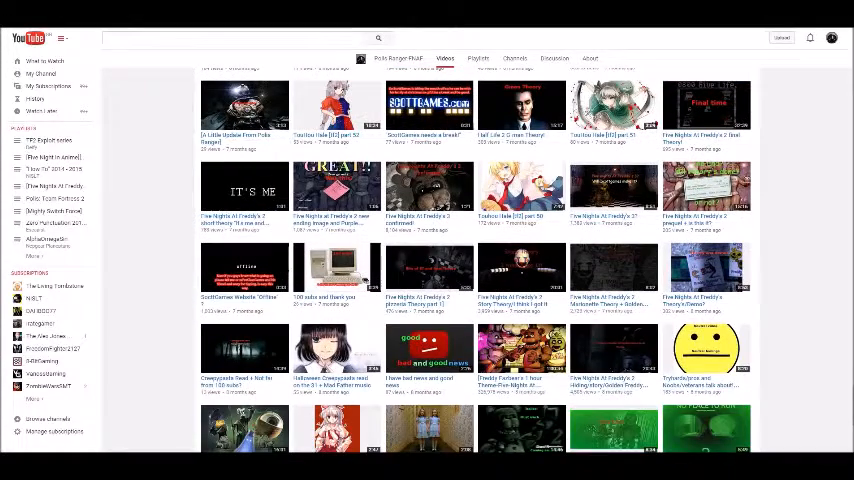
scroll(down, 3)
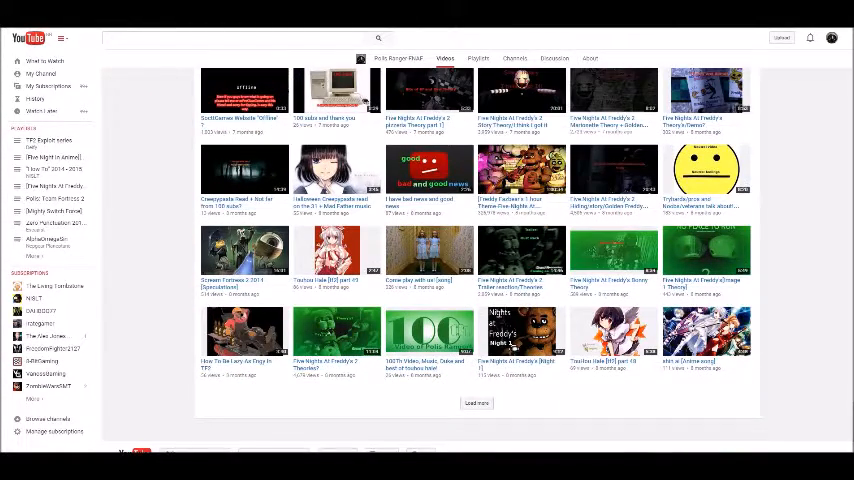
- Load a third batch of older uploads and scroll into it
click(476, 402)
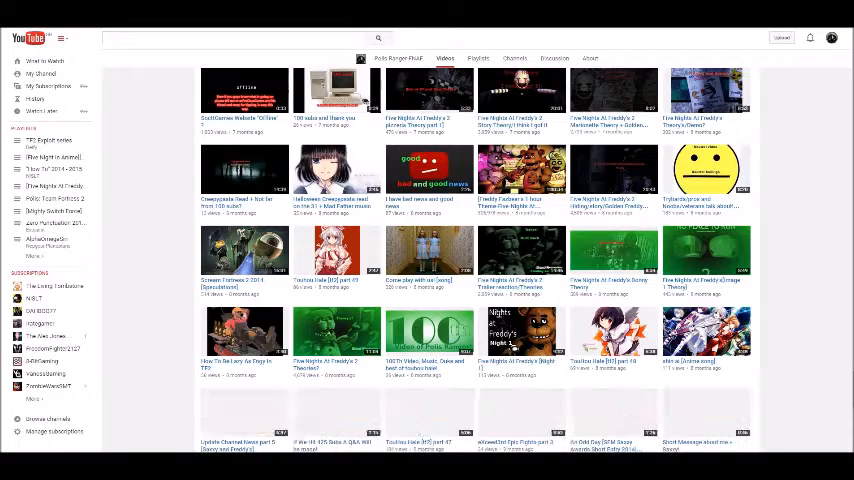
scroll(down, 3)
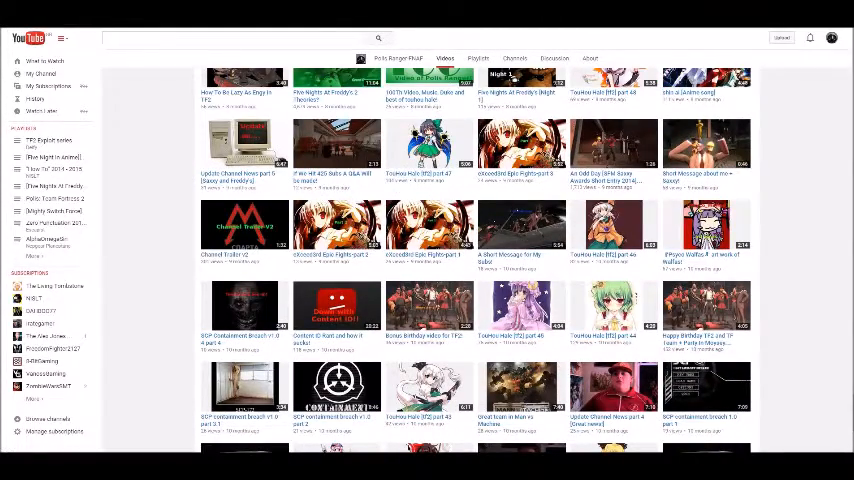
scroll(down, 3)
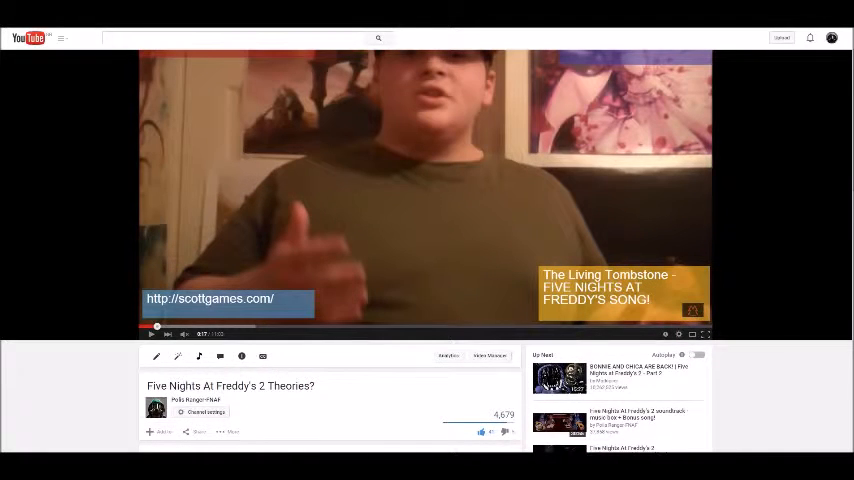
- Scroll down the FNAF 2 theories watch page through its comments before returning to the grid
scroll(down, 3)
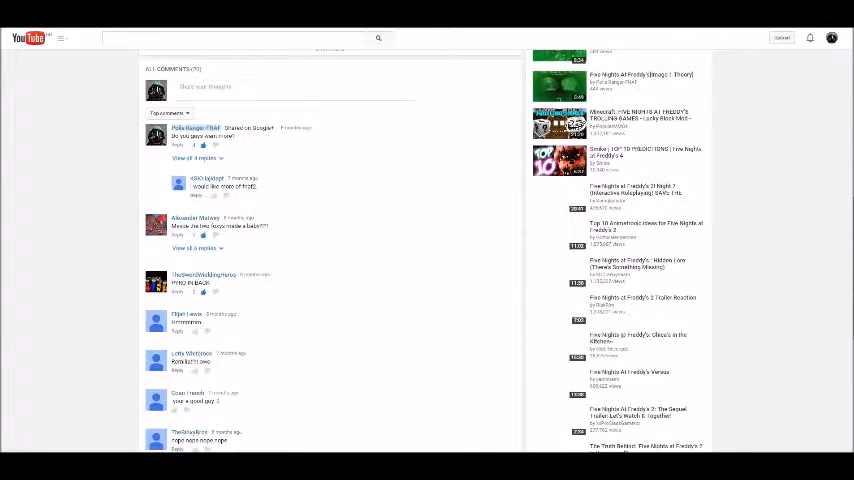
scroll(down, 3)
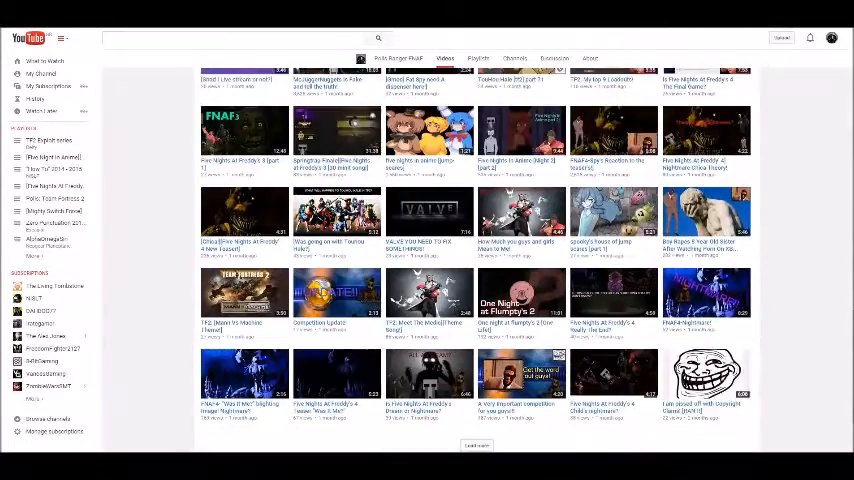
- Scroll to the bottom of the Videos grid and load another batch of older uploads
scroll(down, 3)
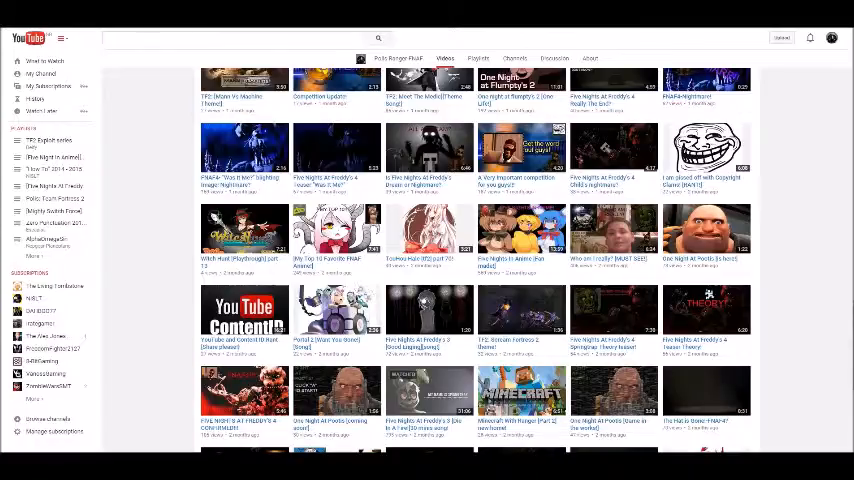
scroll(down, 3)
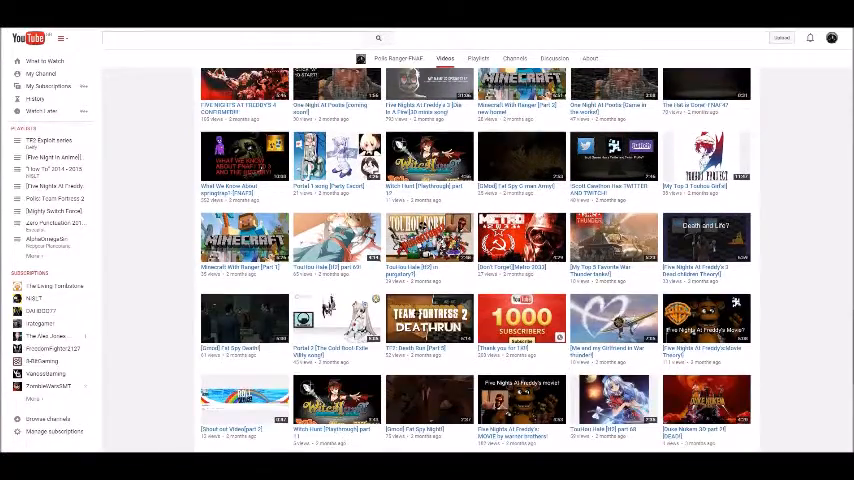
scroll(down, 3)
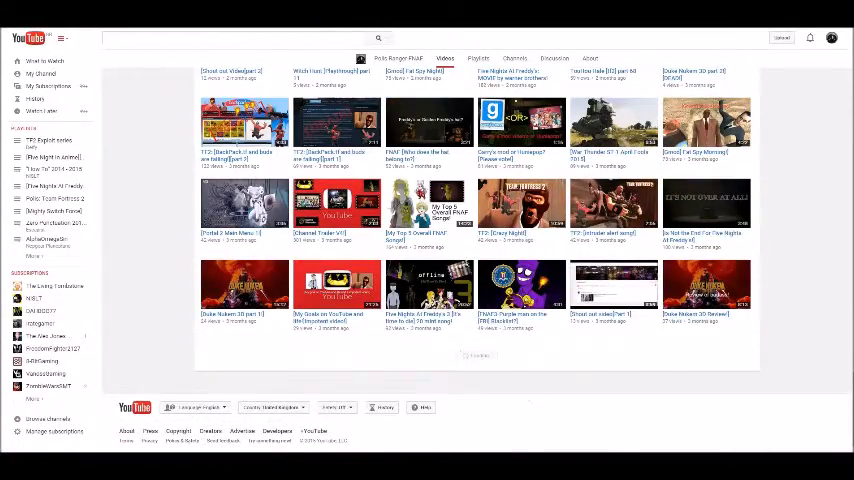
scroll(down, 3)
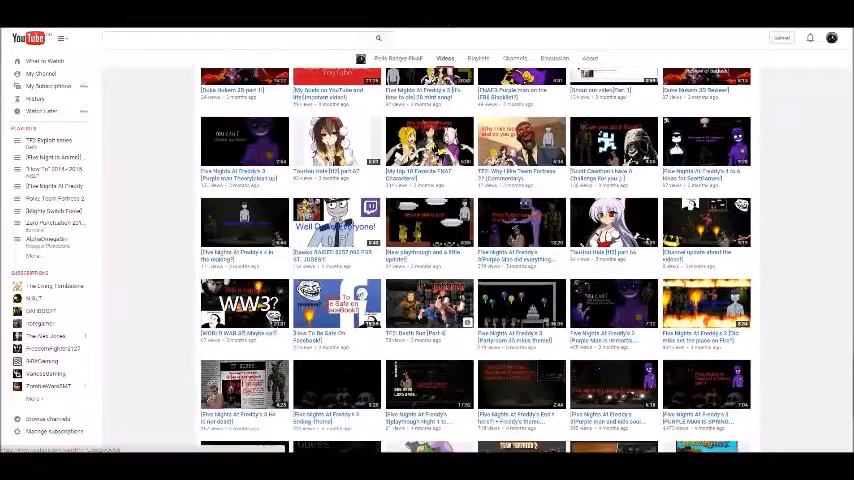
scroll(down, 3)
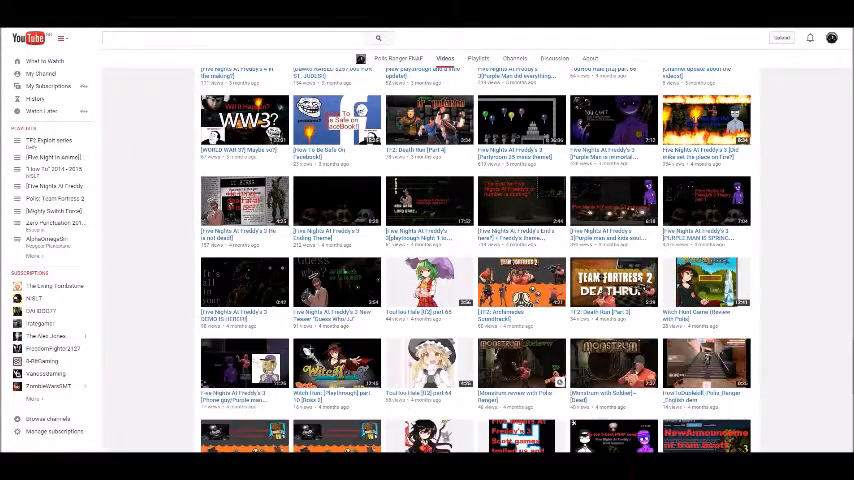
scroll(down, 3)
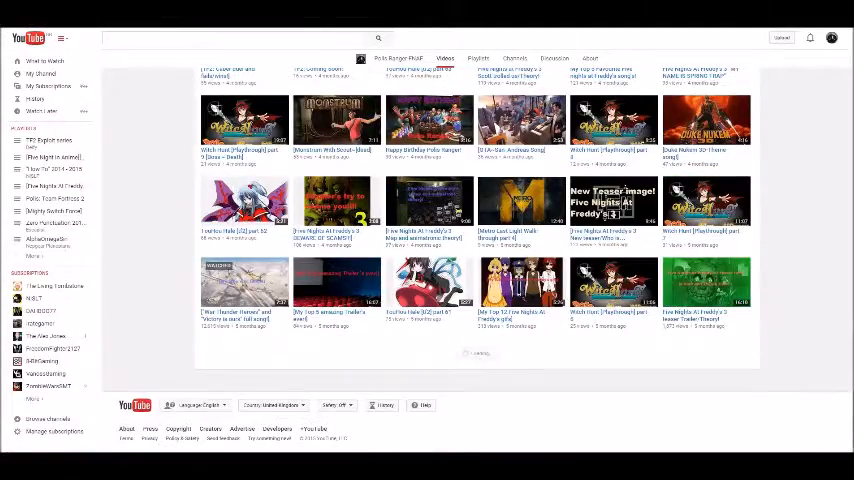
scroll(down, 3)
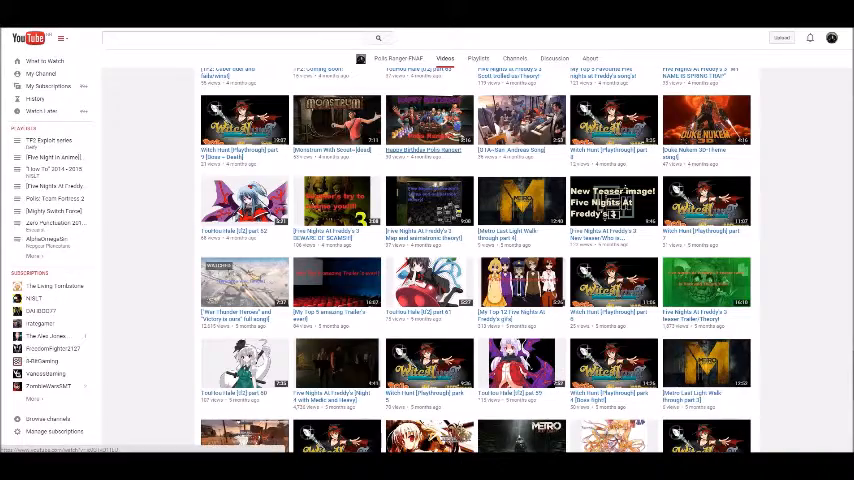
scroll(down, 3)
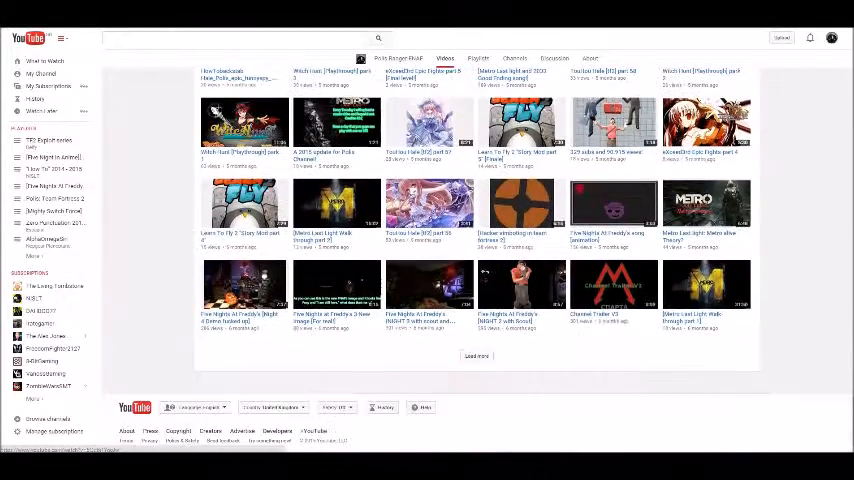
click(476, 356)
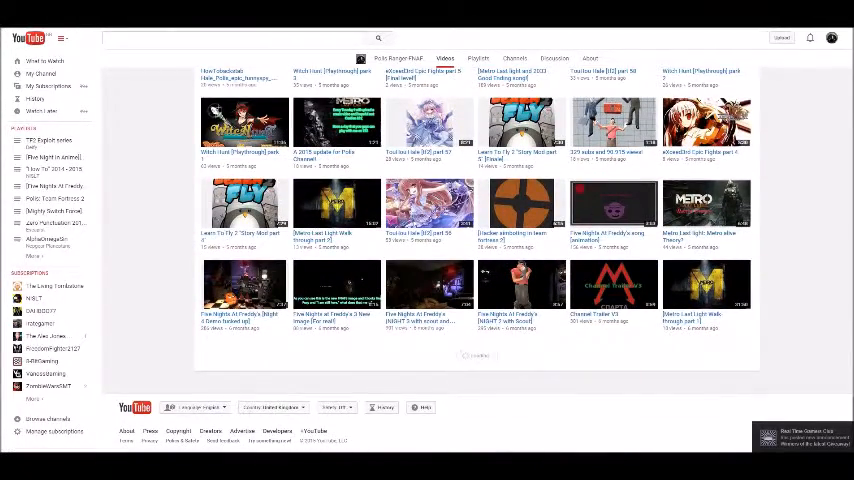
- Scroll down through the newly loaded batch of older videos
scroll(down, 3)
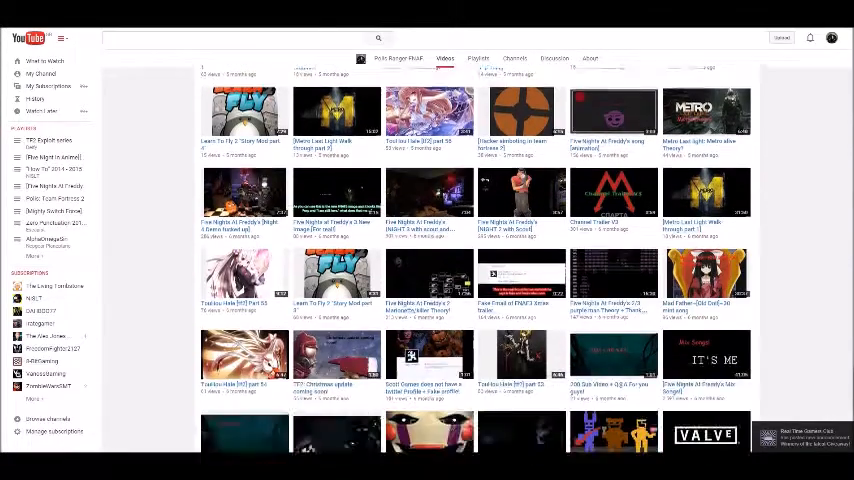
scroll(down, 3)
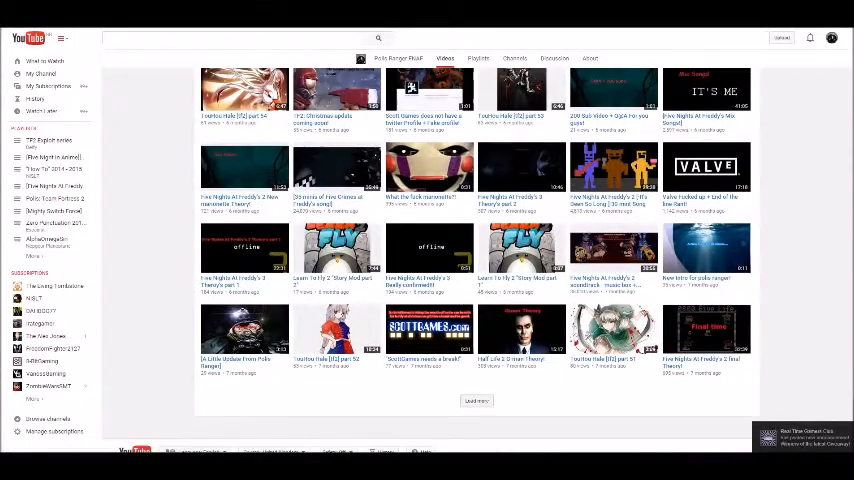
scroll(down, 3)
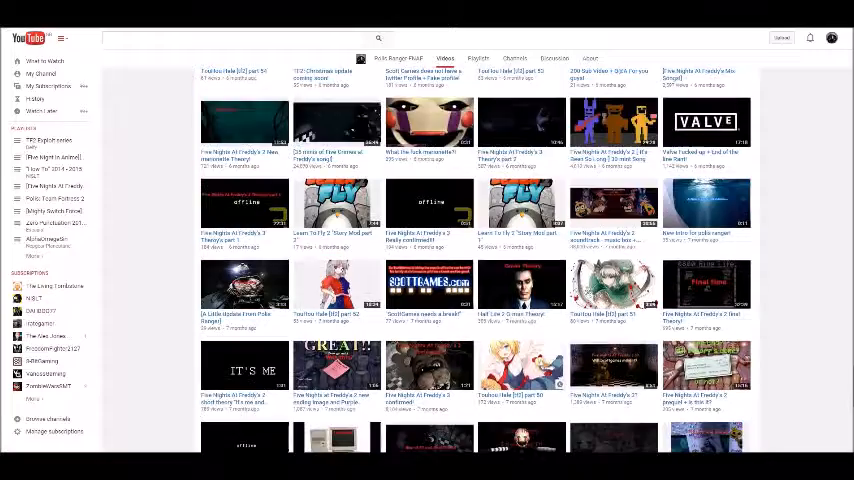
scroll(down, 3)
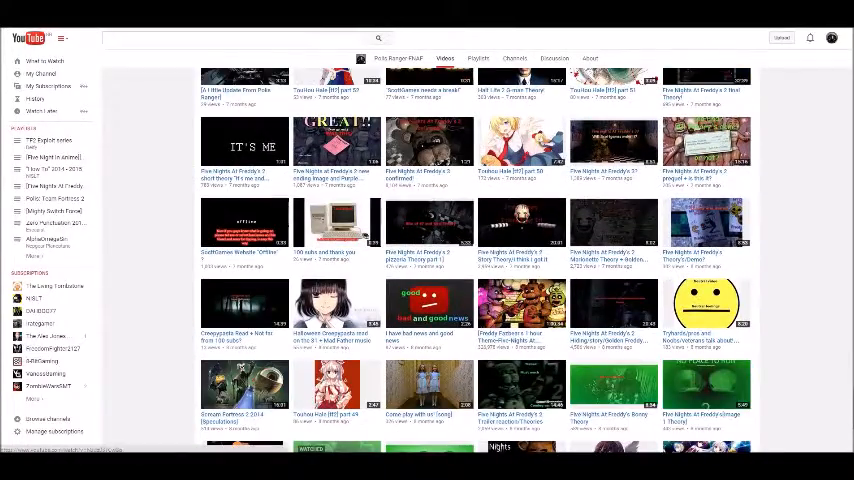
scroll(down, 3)
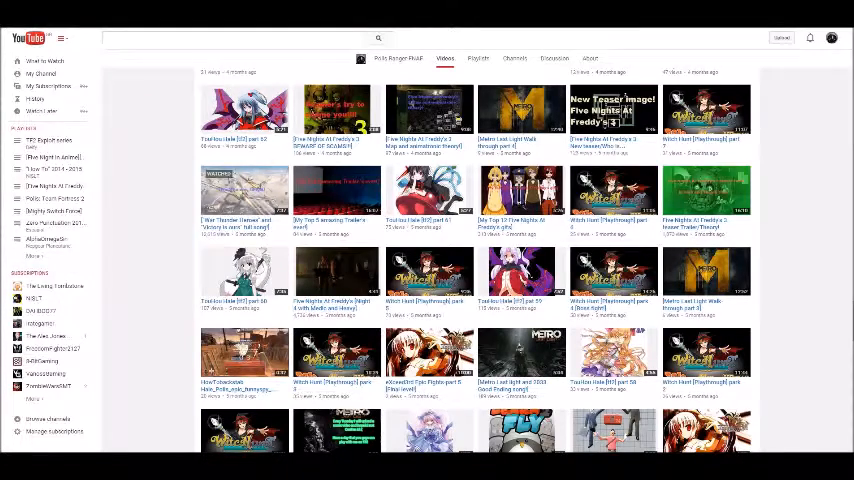
- Scroll the Videos grid to bring the older FNAF 3 Night 1-4 playthrough upload into view
scroll(up, 3)
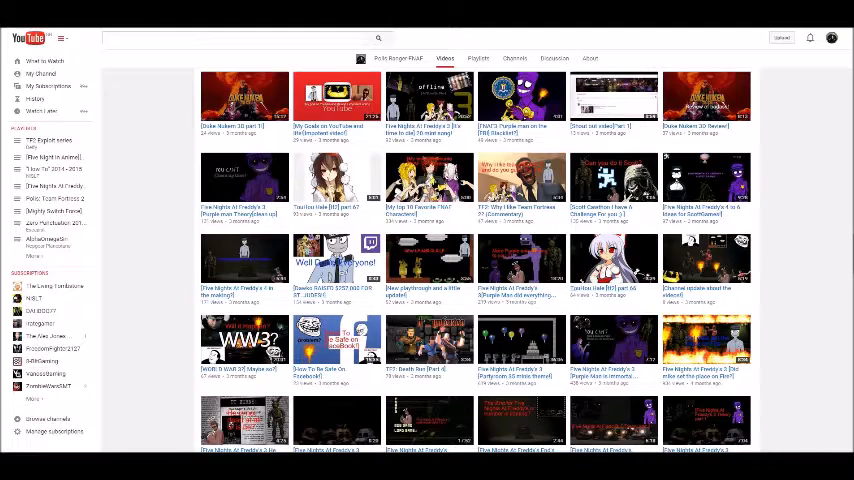
scroll(down, 3)
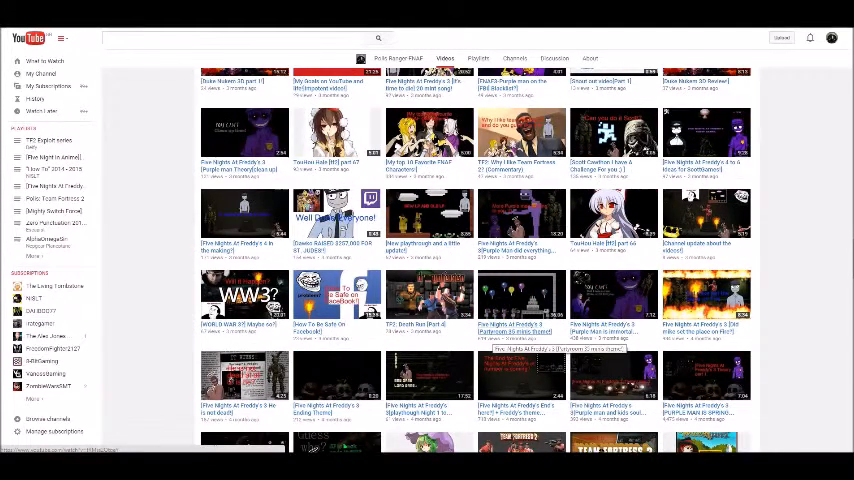
scroll(down, 3)
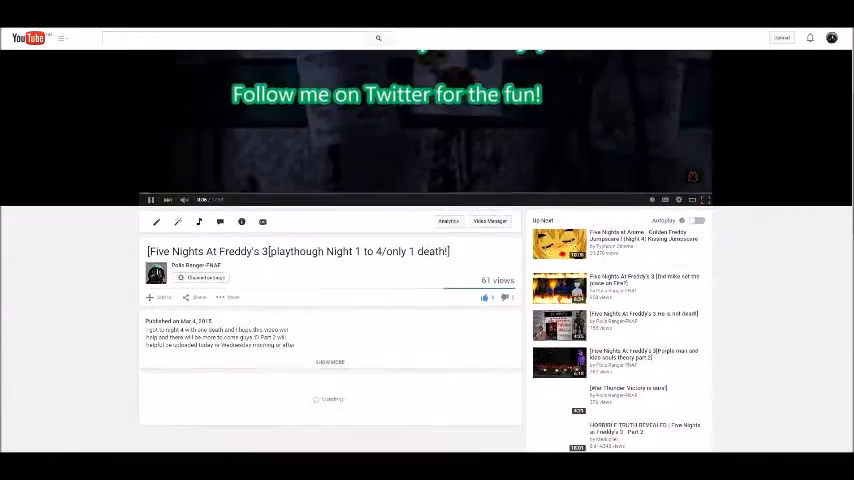
scroll(down, 3)
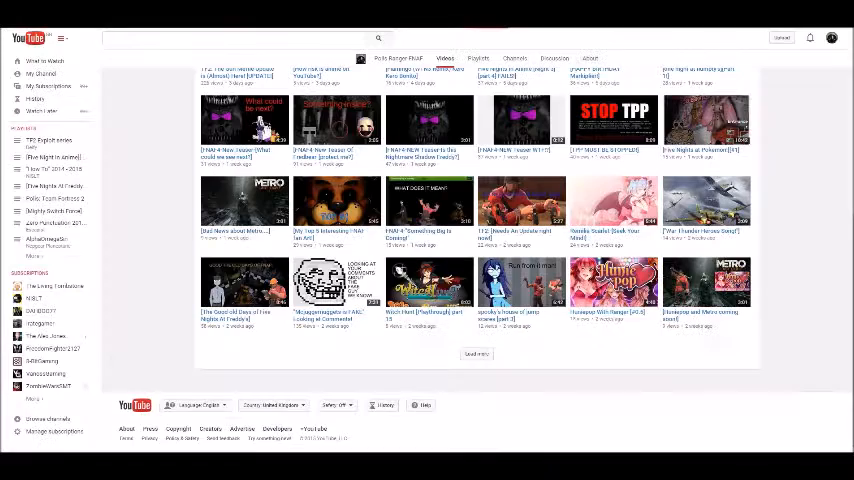
- Scroll back down to the grid's bottom and load the next batch of older uploads
scroll(up, 3)
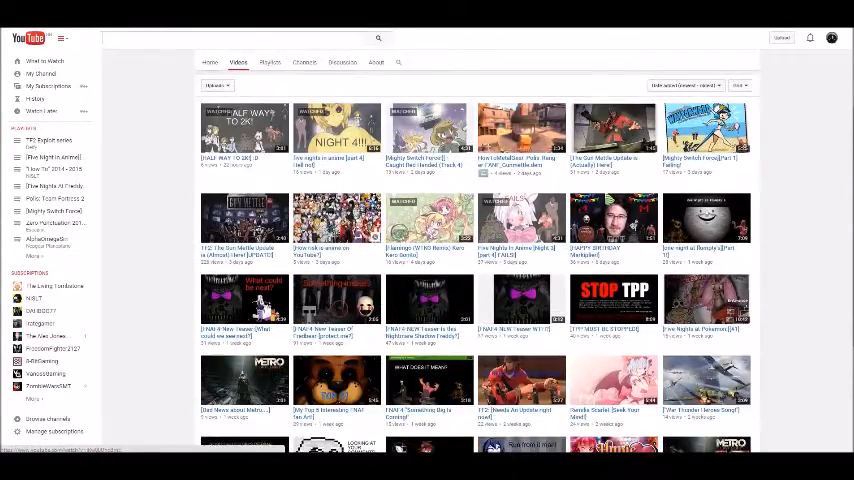
scroll(down, 3)
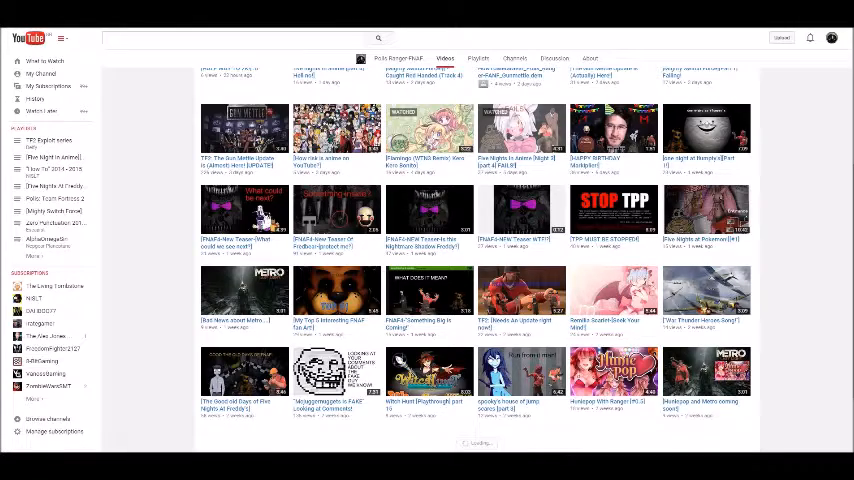
scroll(down, 3)
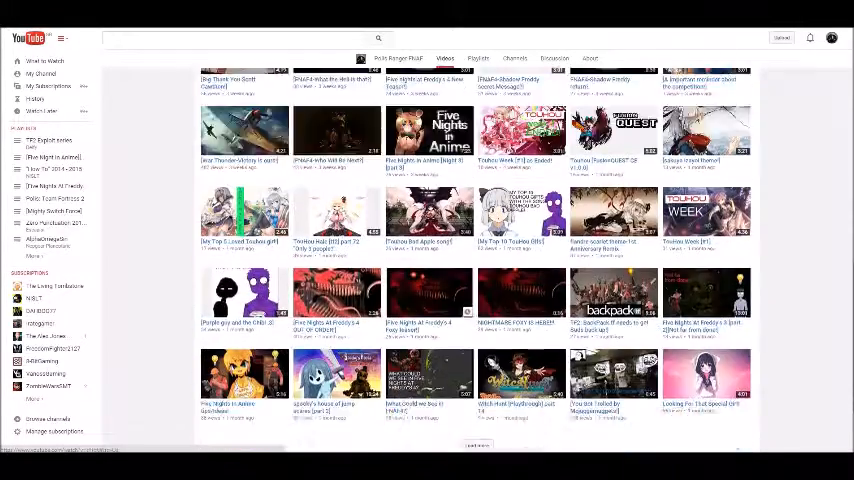
scroll(down, 3)
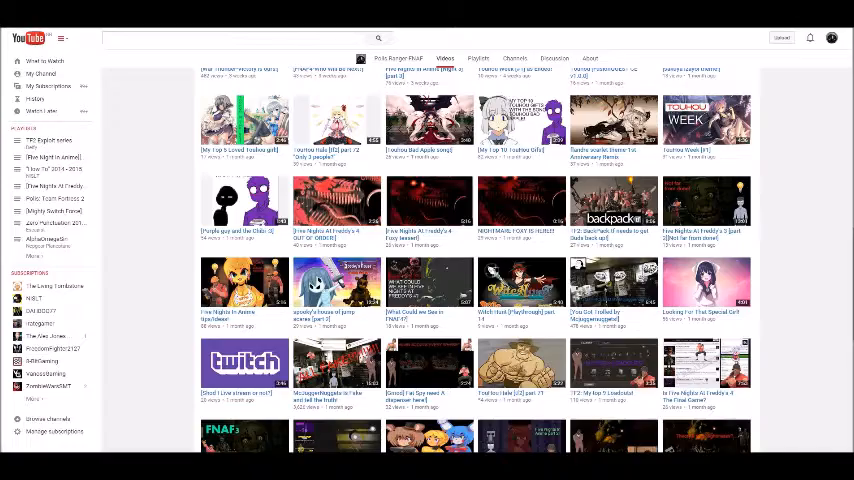
scroll(down, 3)
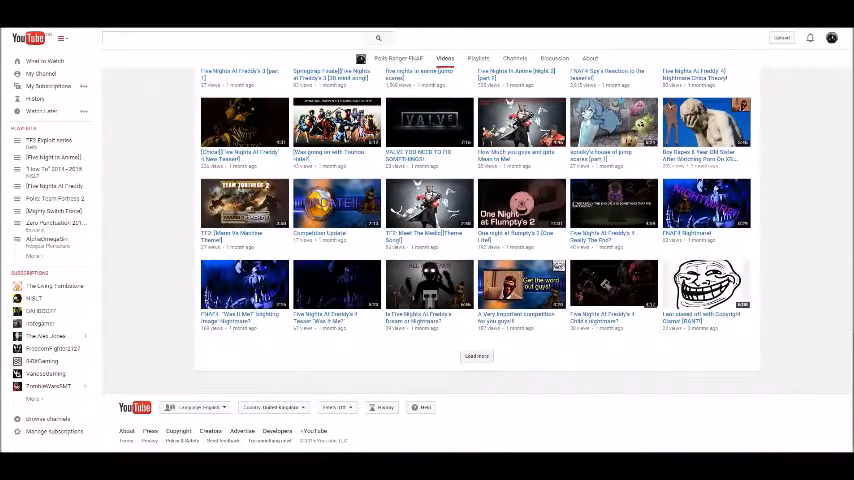
click(476, 356)
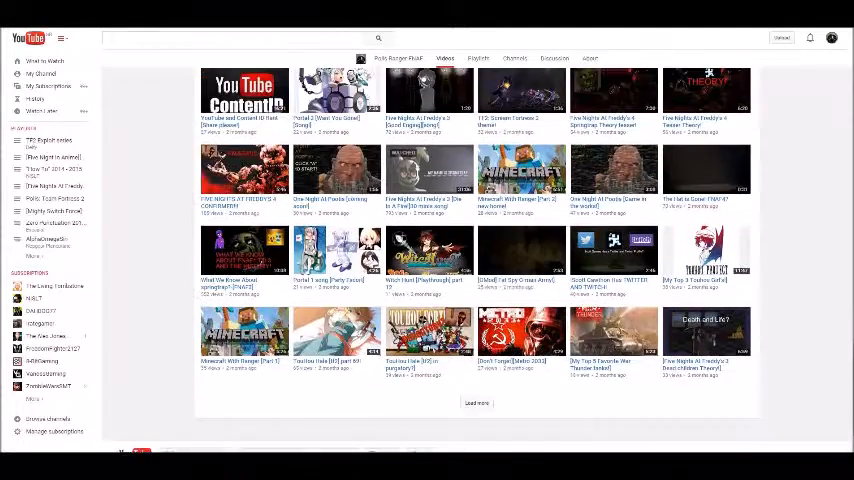
- Scroll down through the newly added older videos
scroll(down, 3)
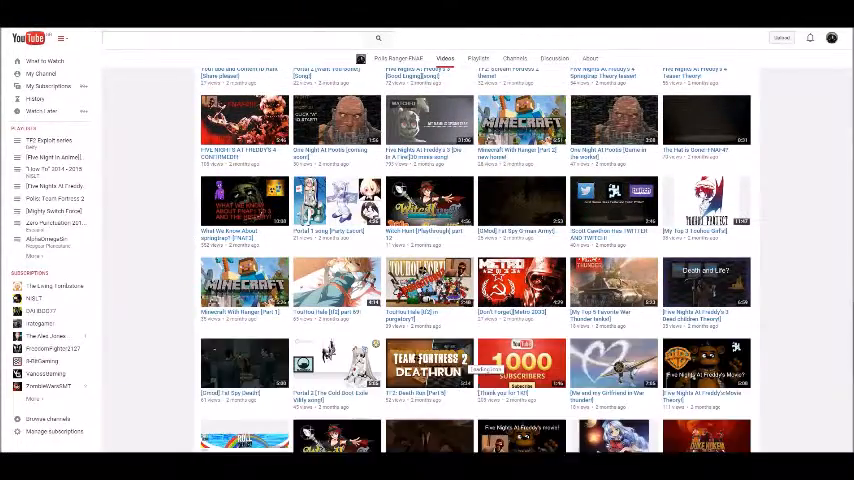
scroll(down, 3)
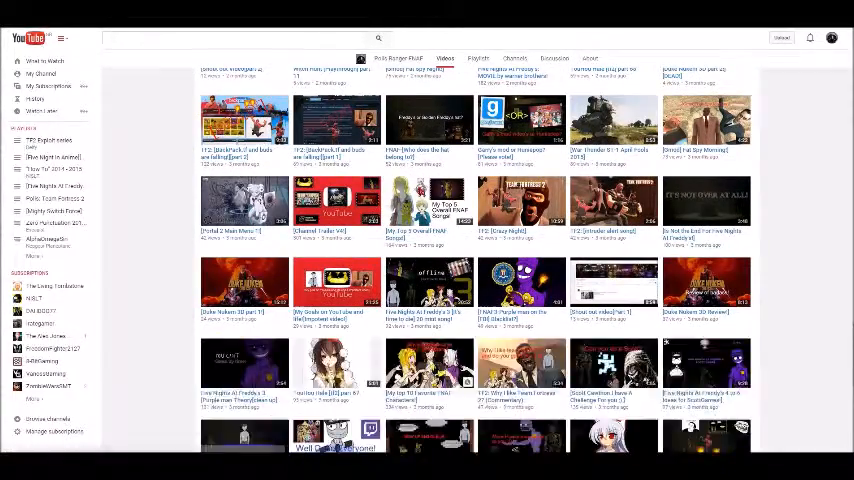
scroll(down, 3)
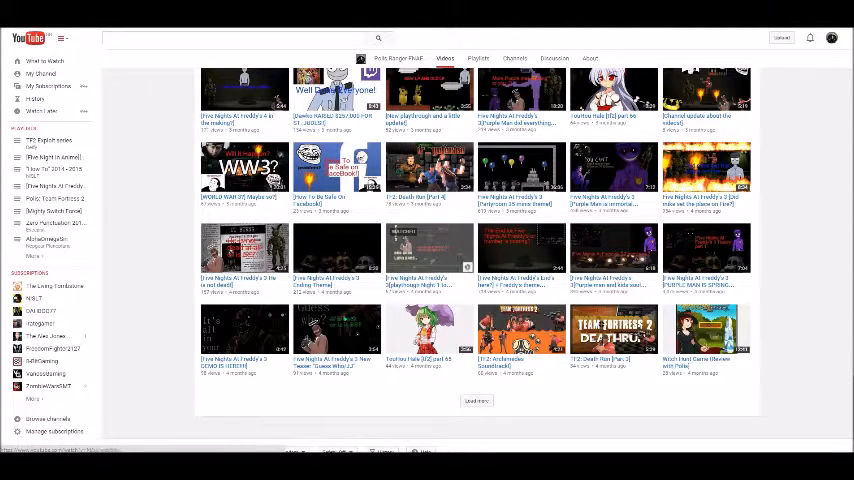
scroll(down, 3)
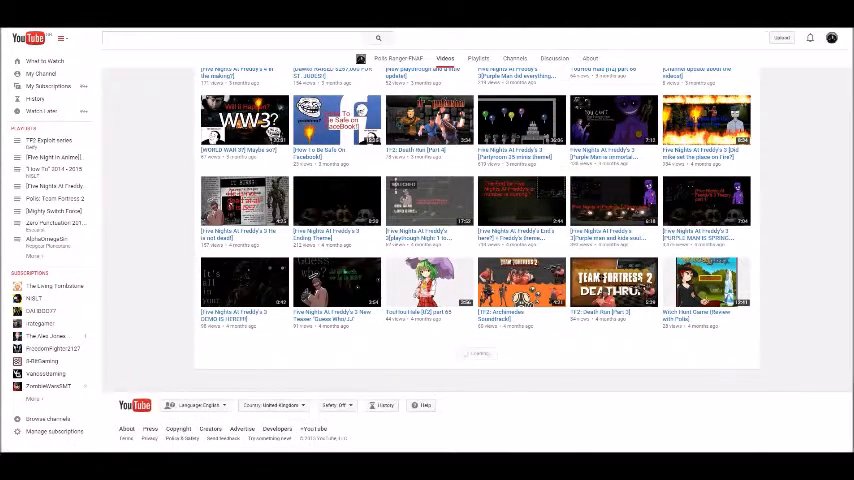
scroll(down, 3)
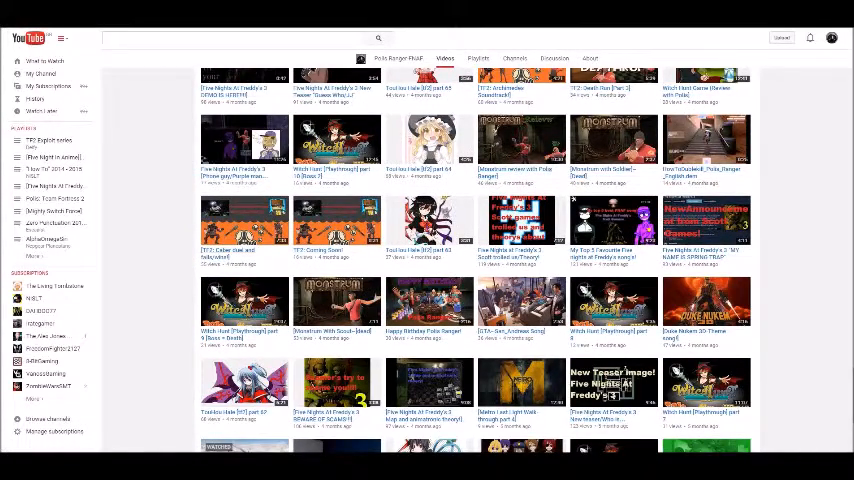
- Scroll further down the Videos grid toward older uploads
scroll(down, 3)
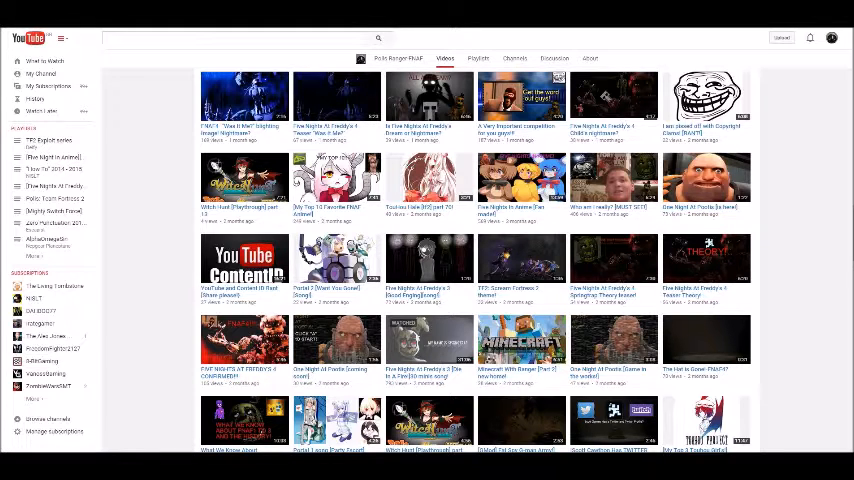
- Scroll back up to an earlier stretch of already-loaded uploads
scroll(up, 3)
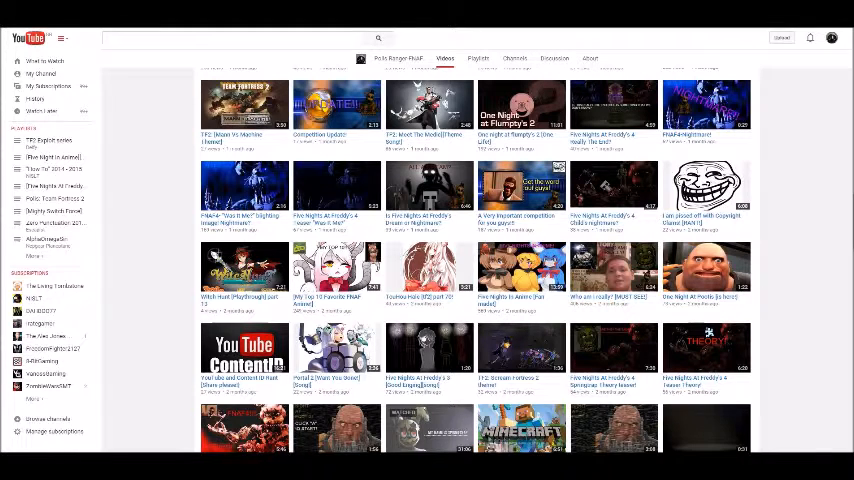
scroll(up, 3)
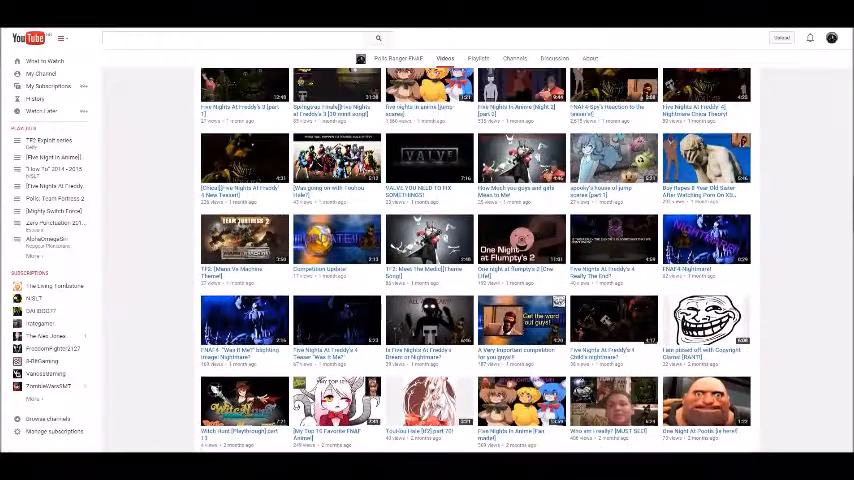